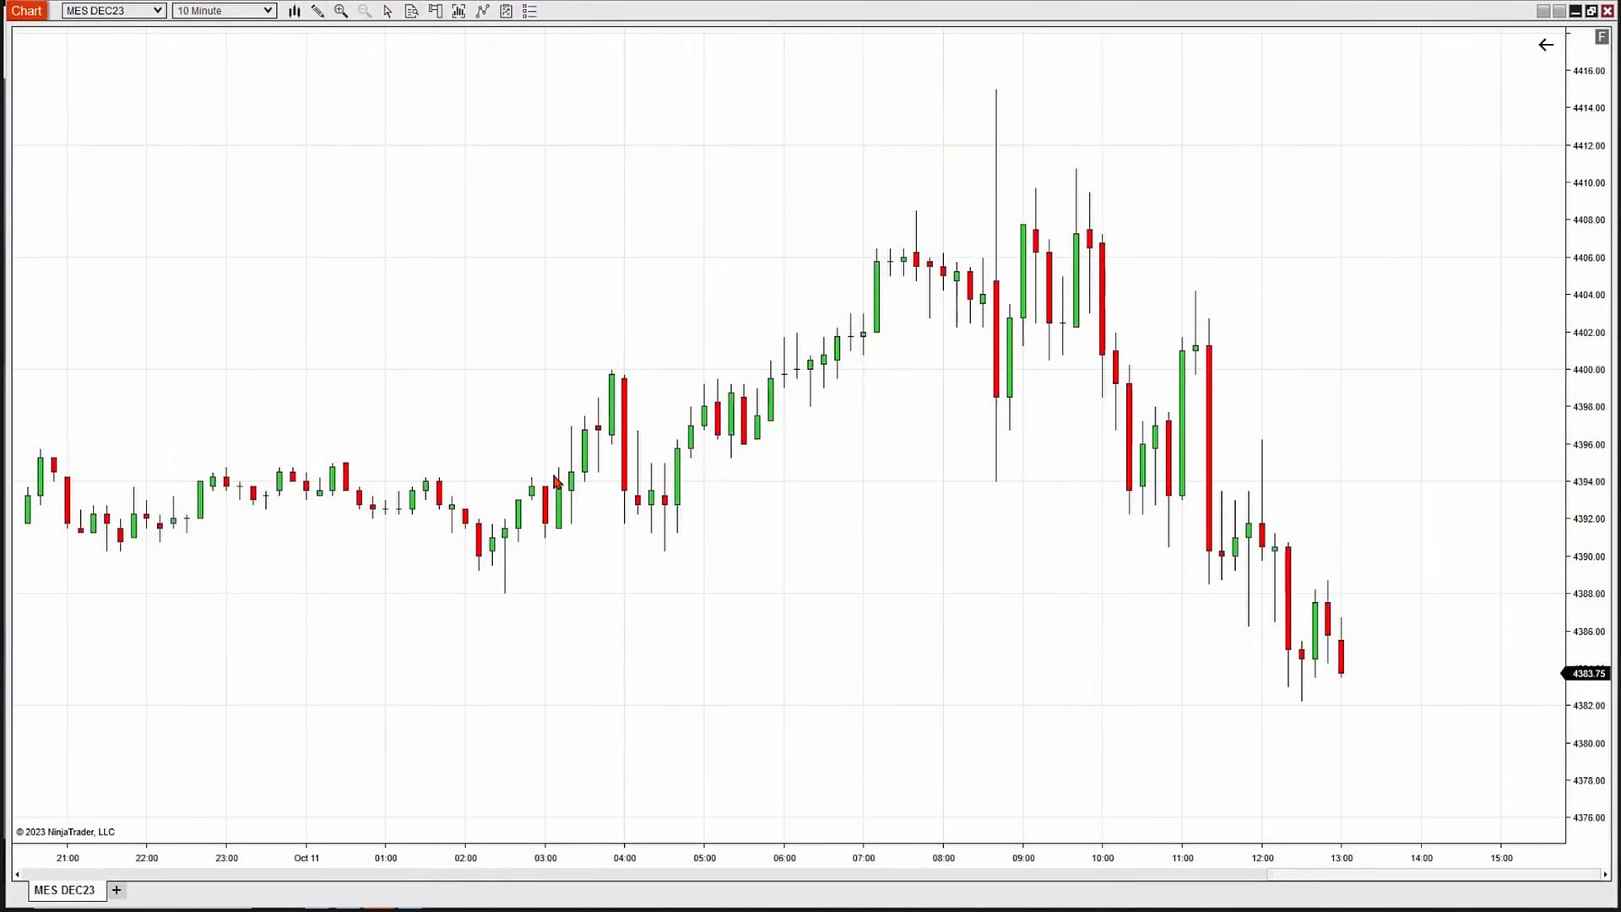
mouse_move(961, 588)
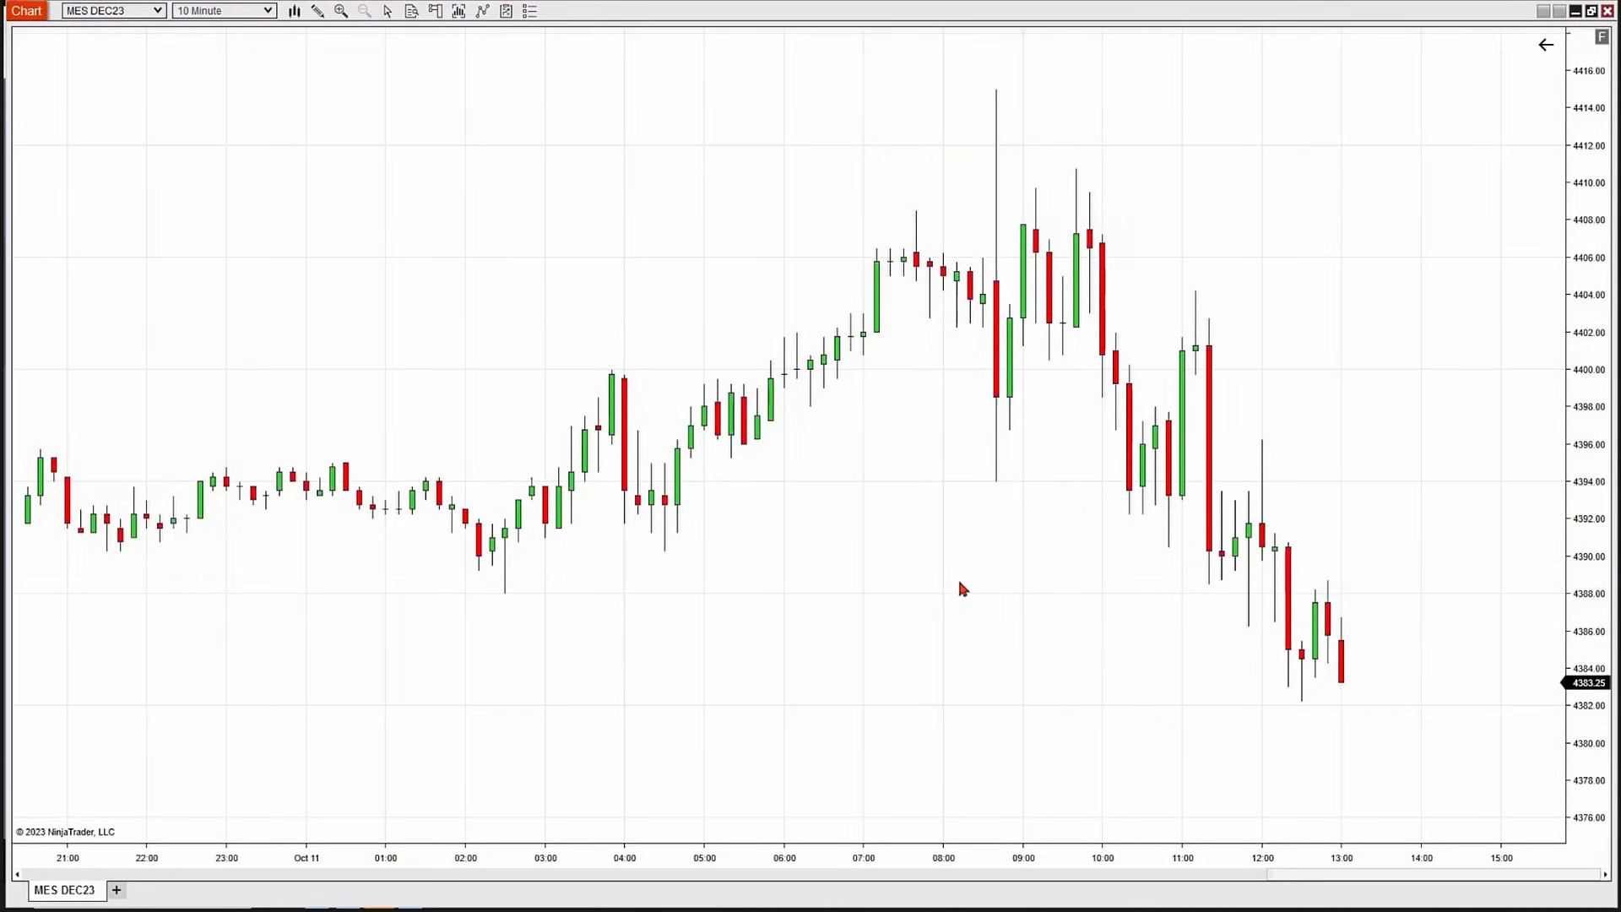
mouse_move(906, 598)
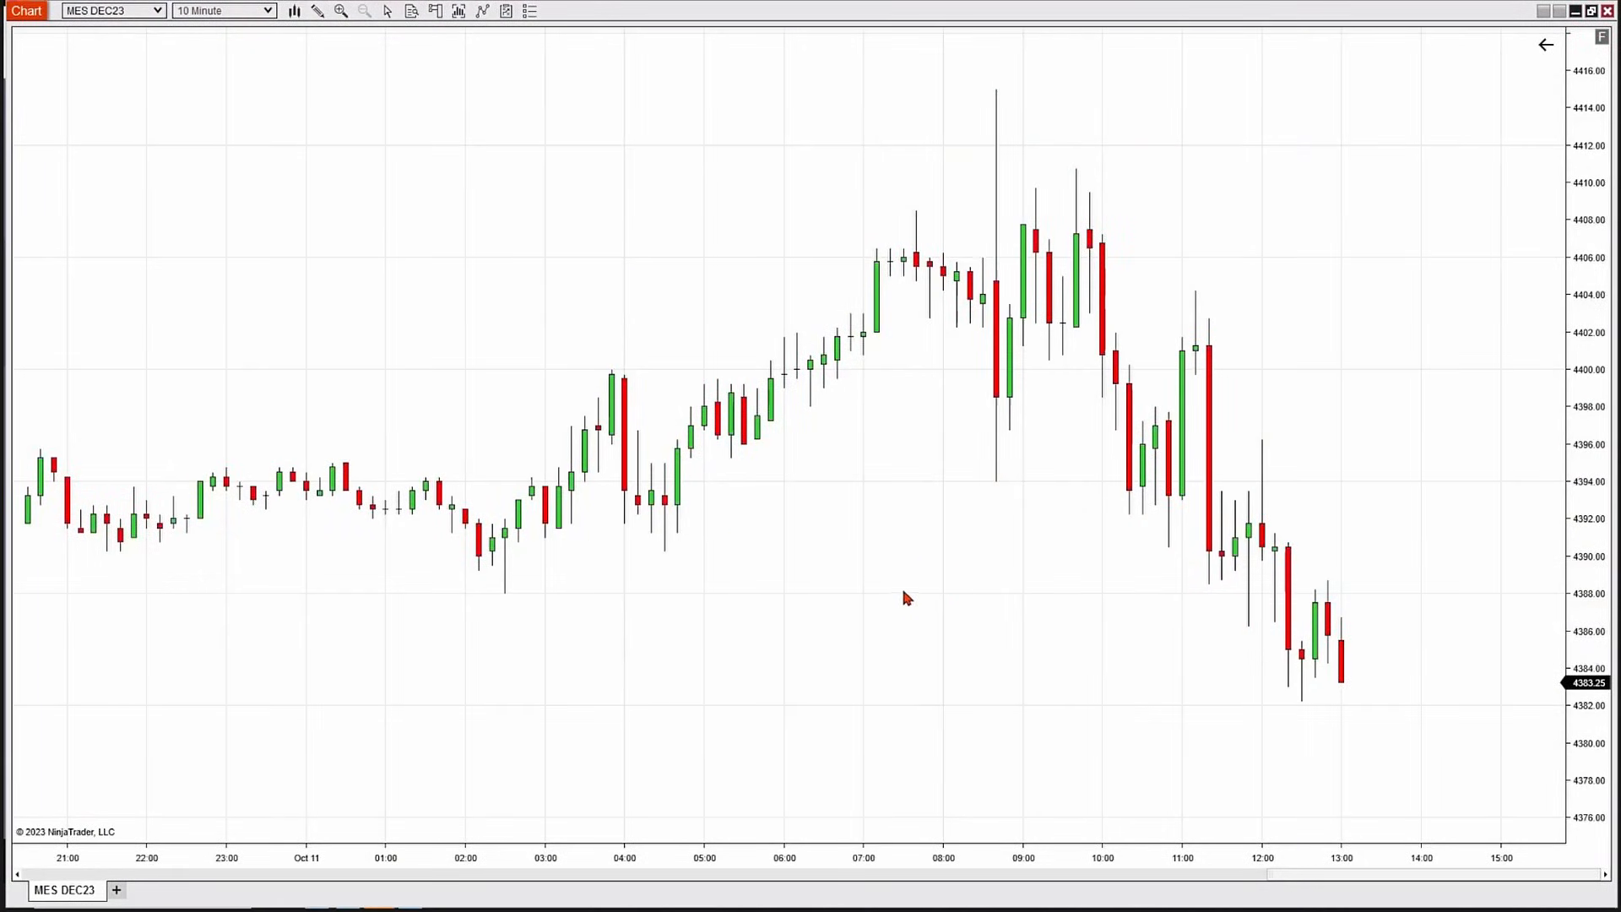
Step: Set the chart style to OHLC in Data Series and apply it to the MES DEC23 chart
right_click(905, 598)
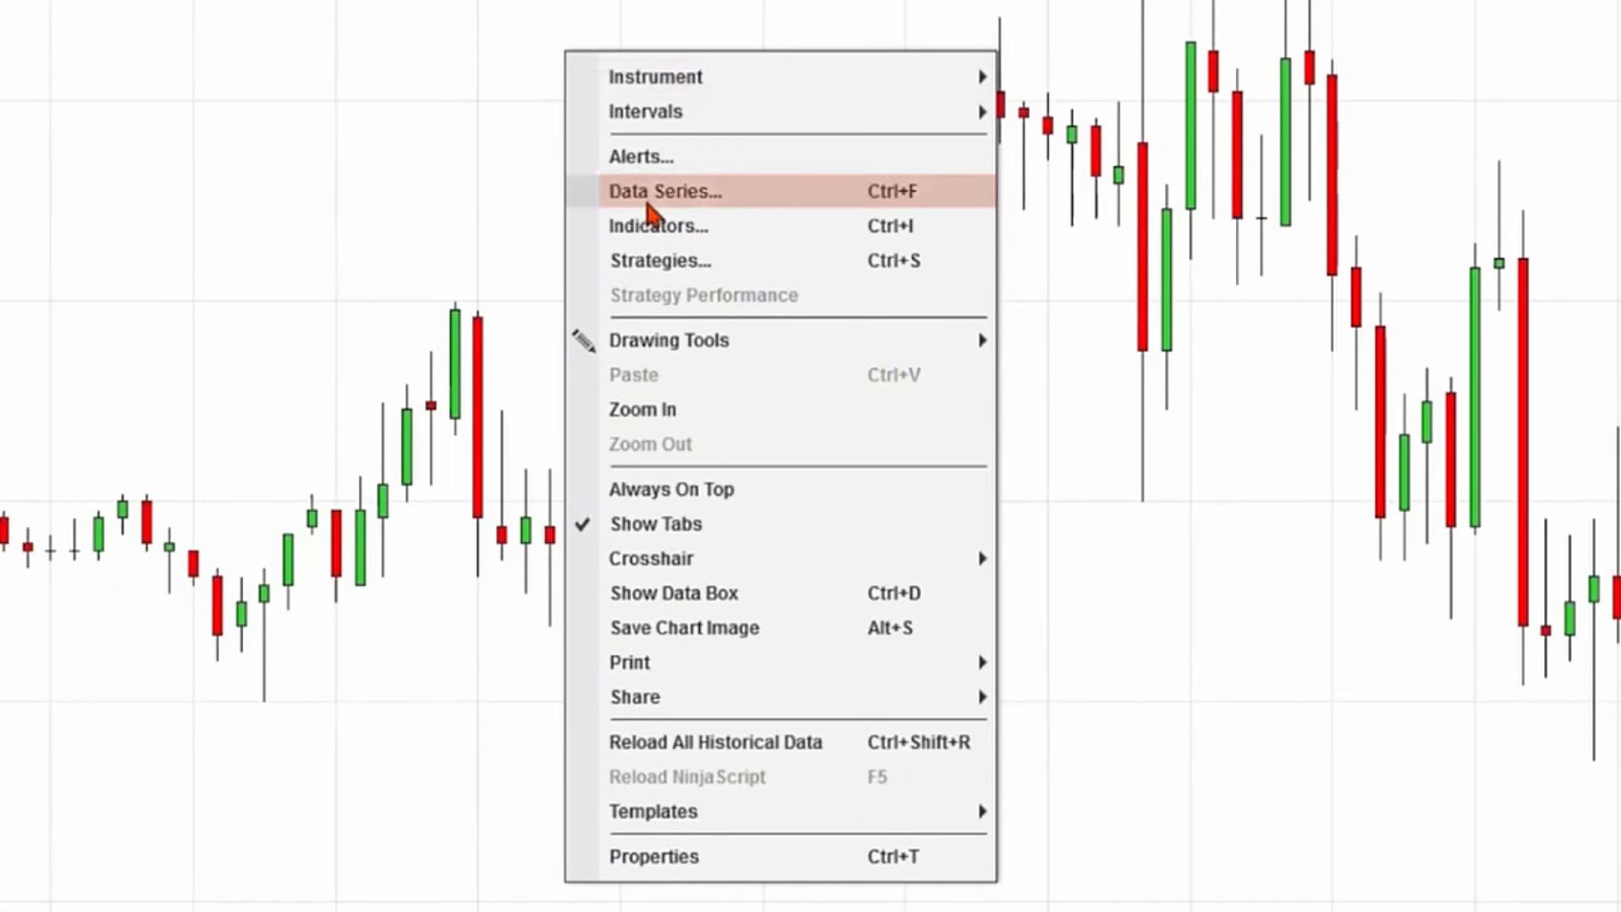
click(664, 191)
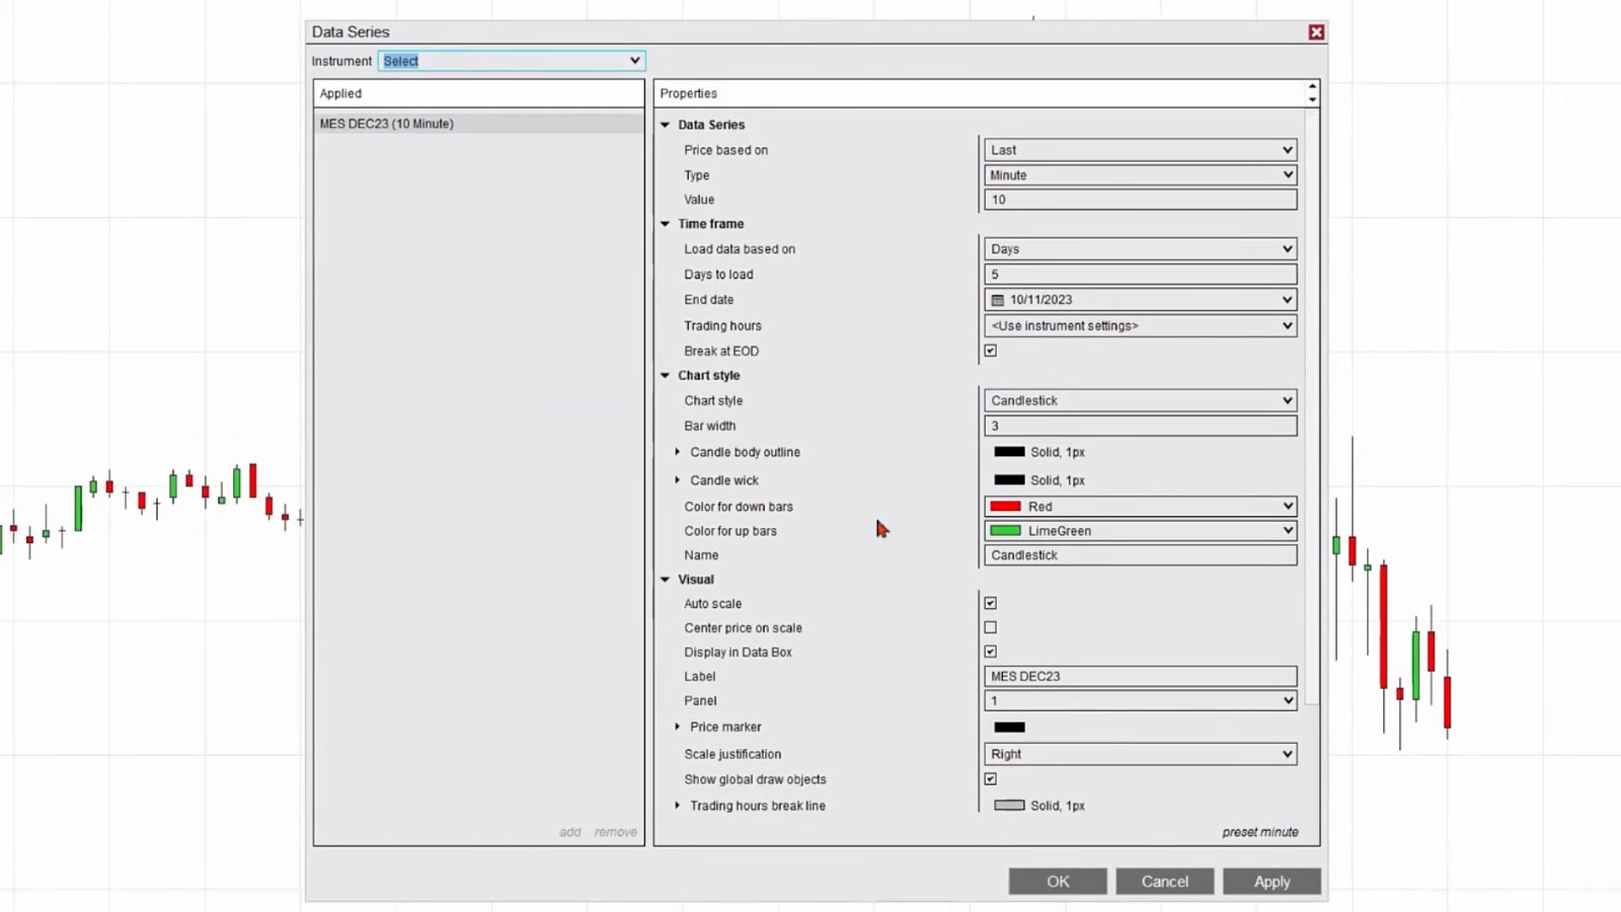
mouse_move(719, 409)
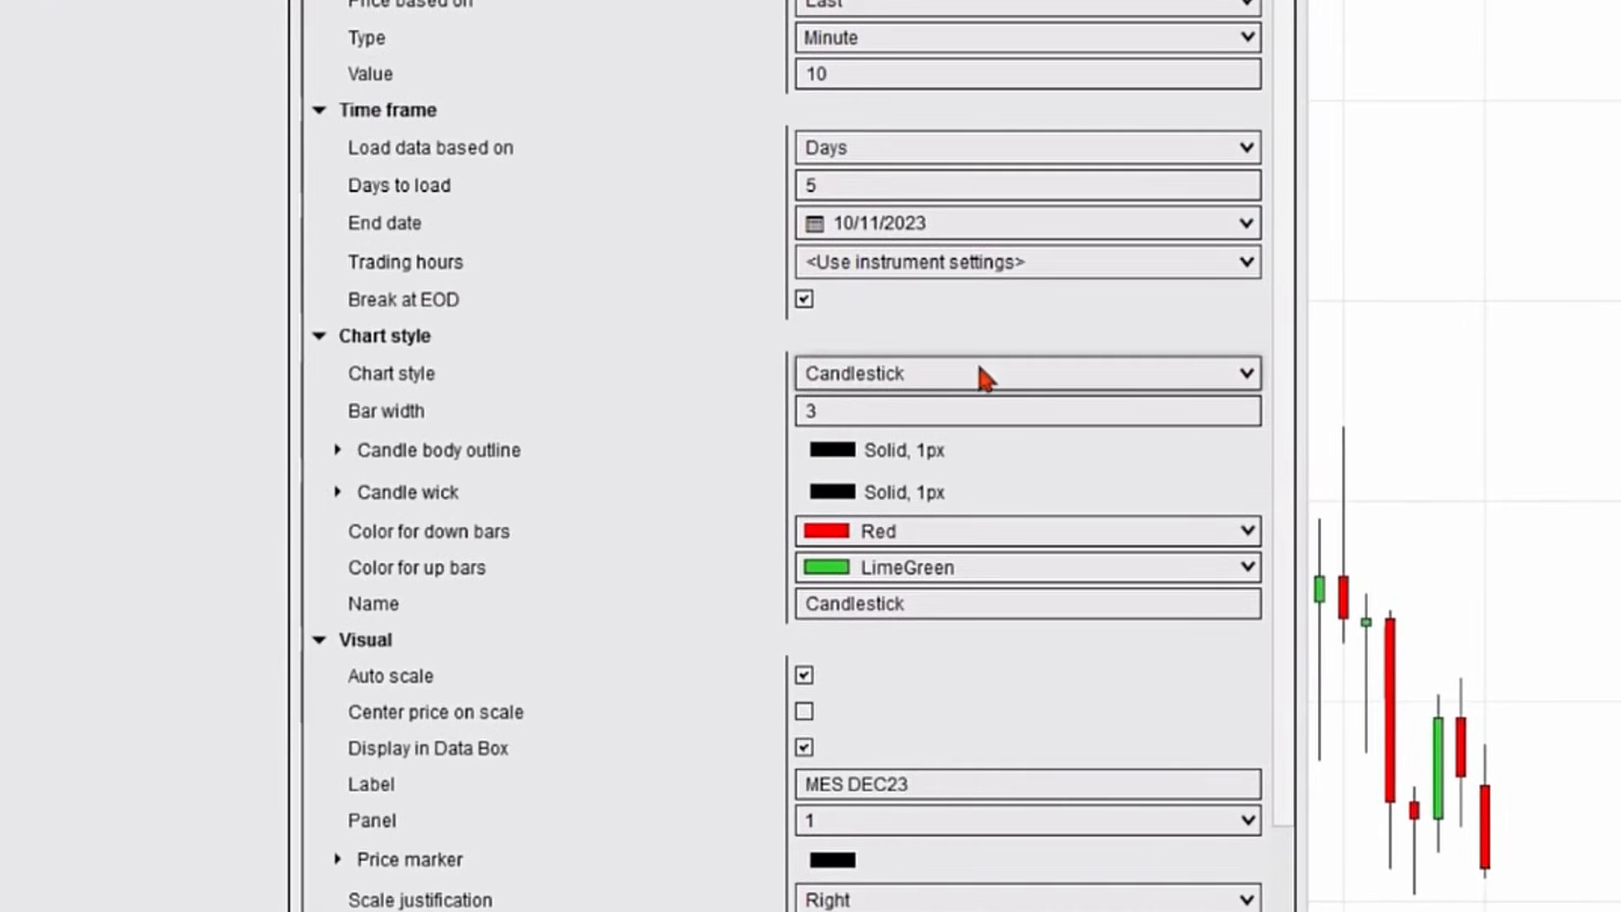
click(1246, 373)
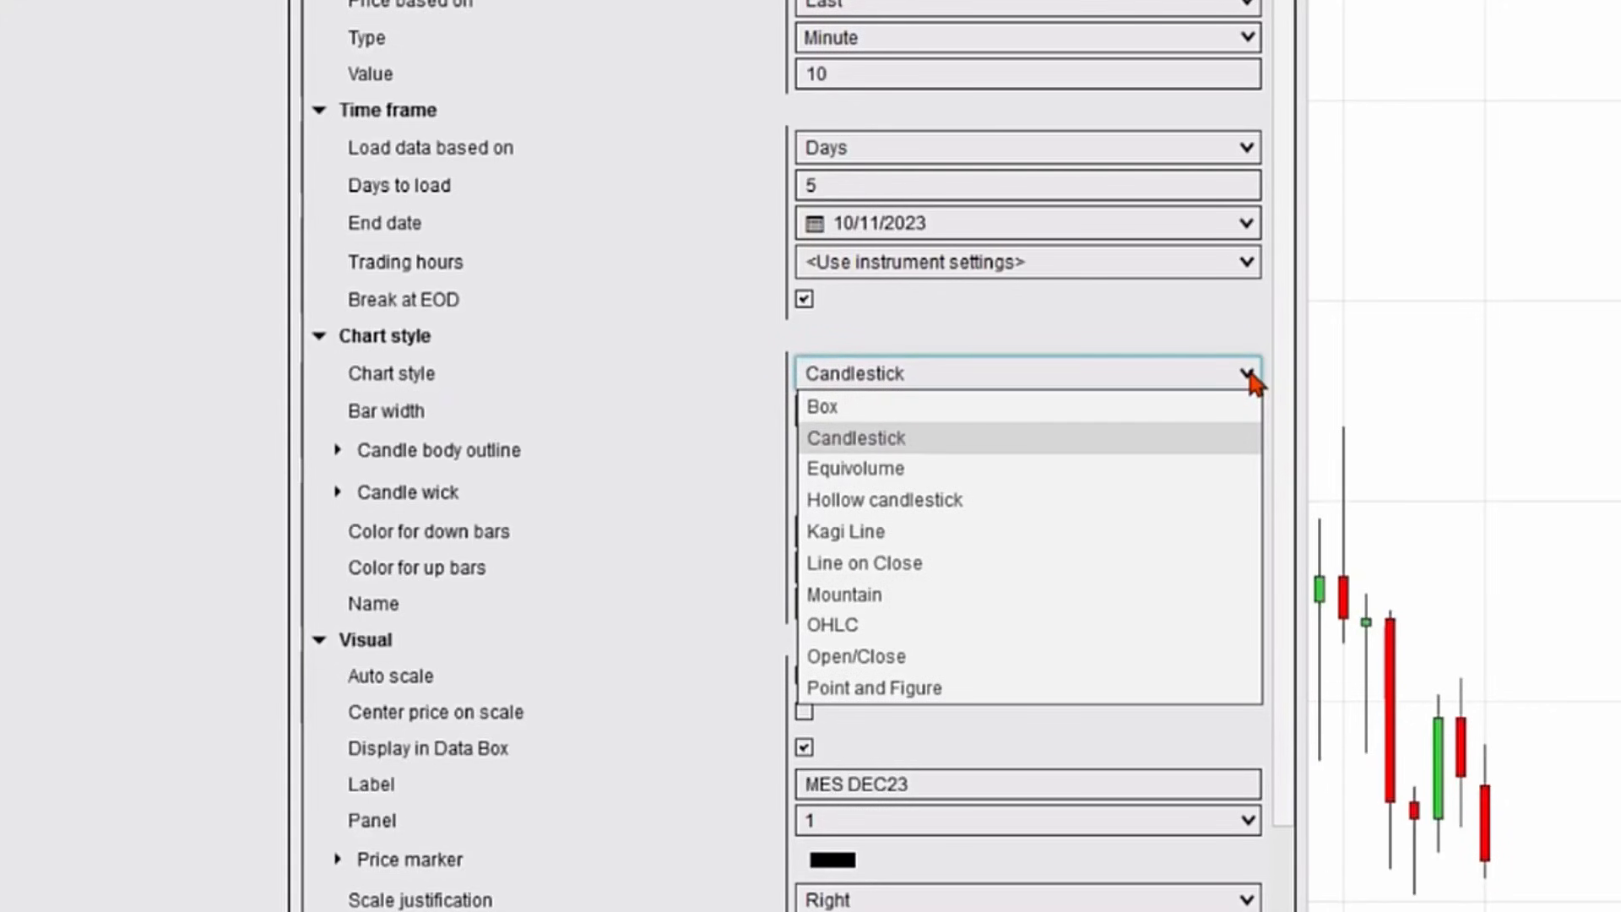
mouse_move(983, 625)
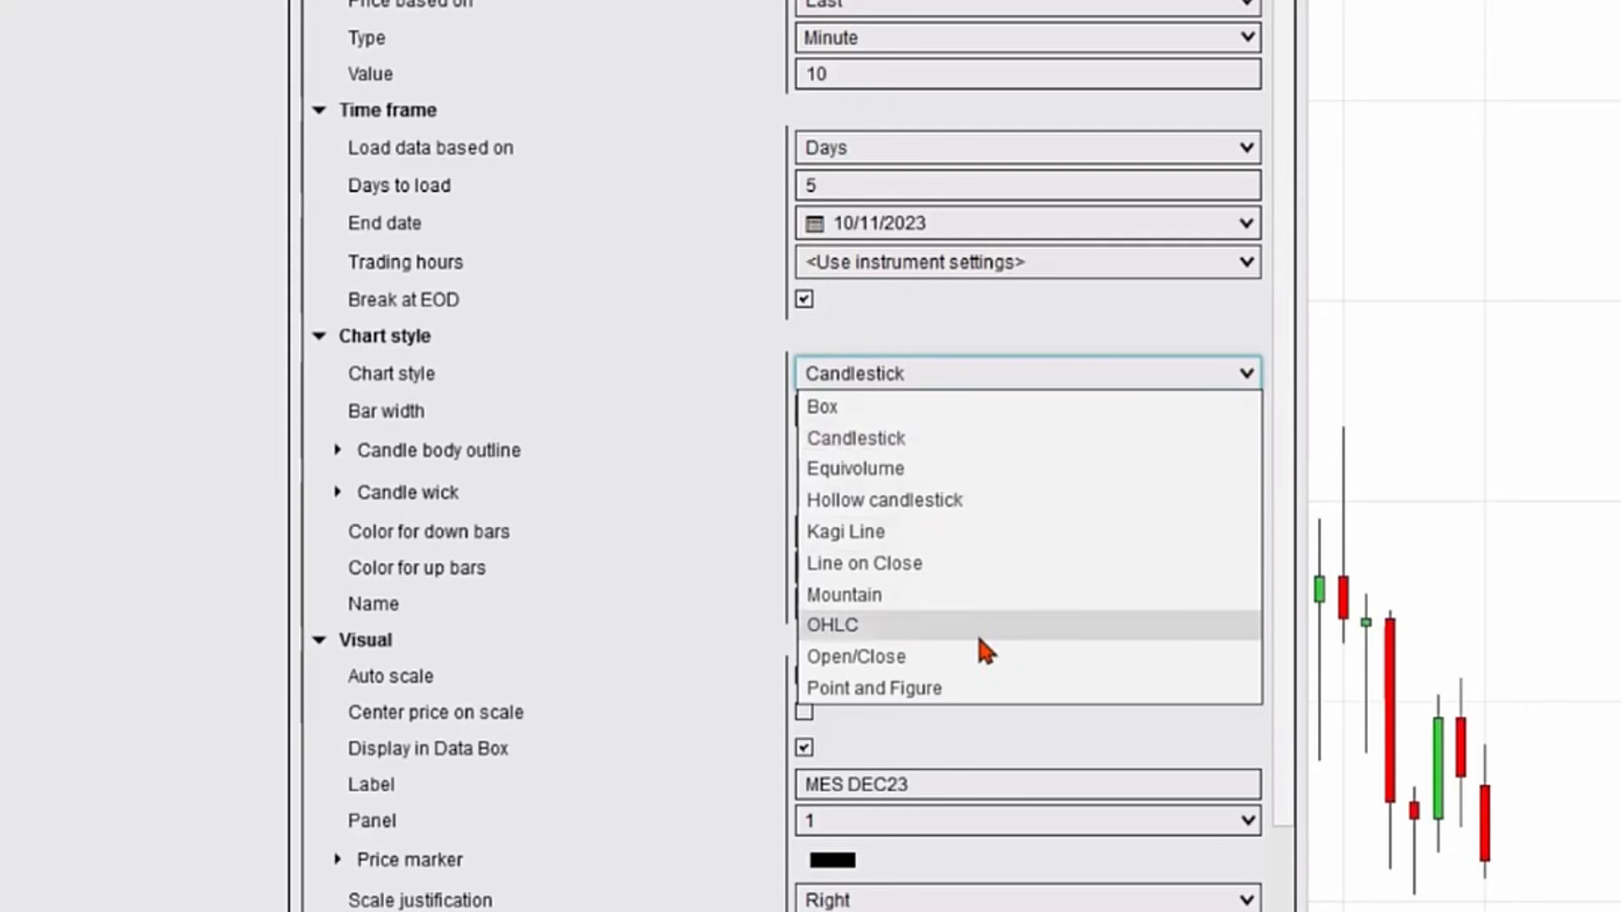
click(831, 625)
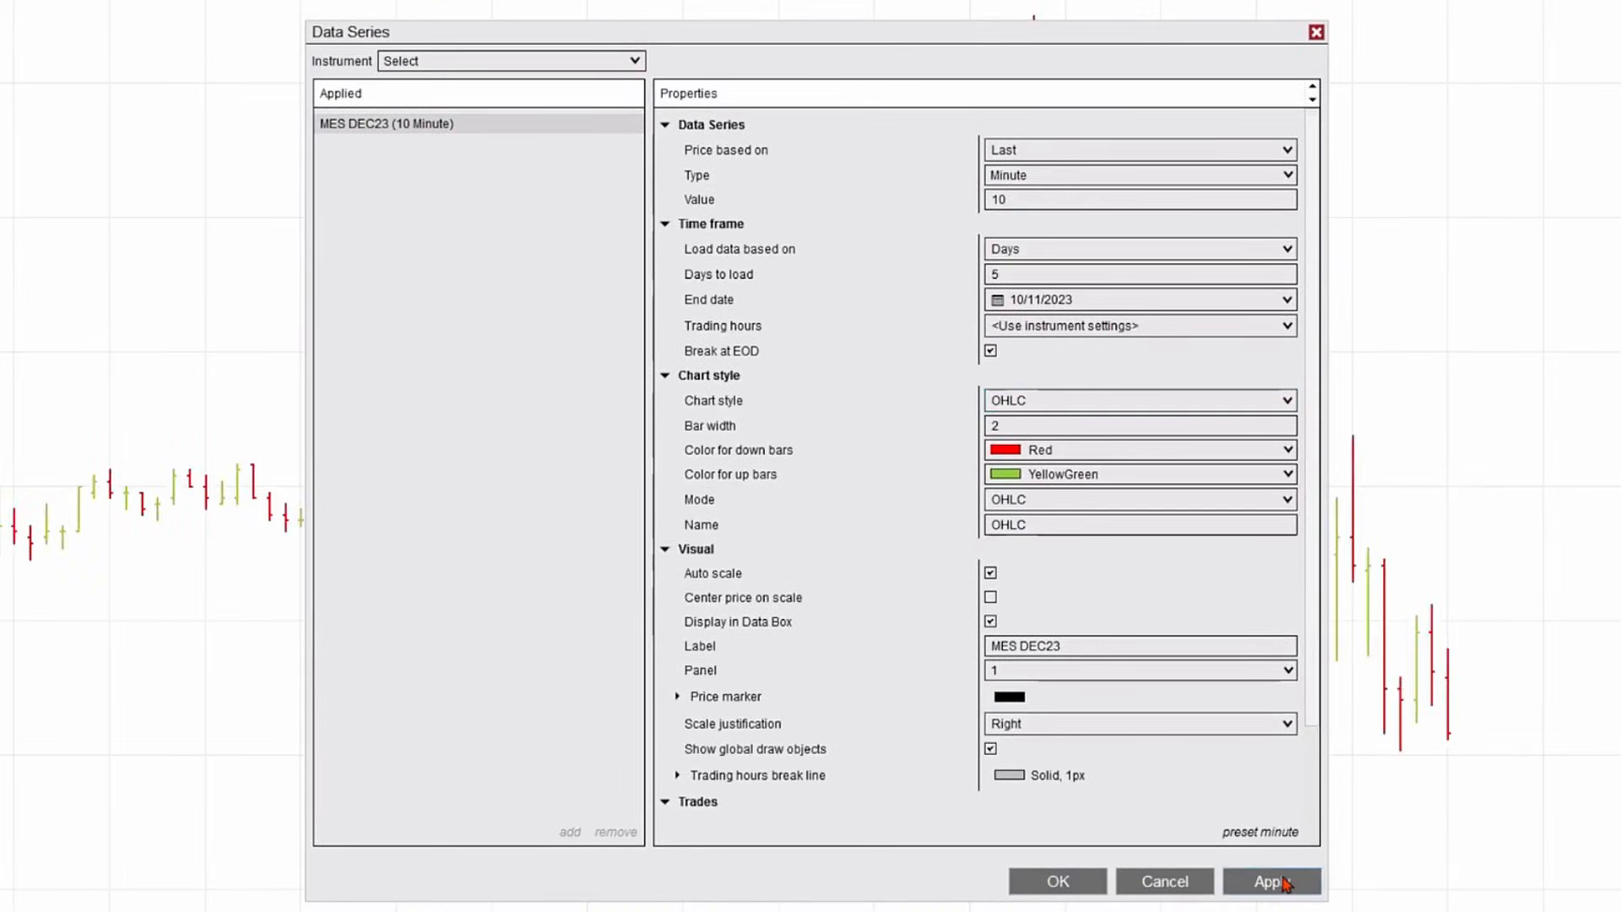
click(1056, 881)
text(4)
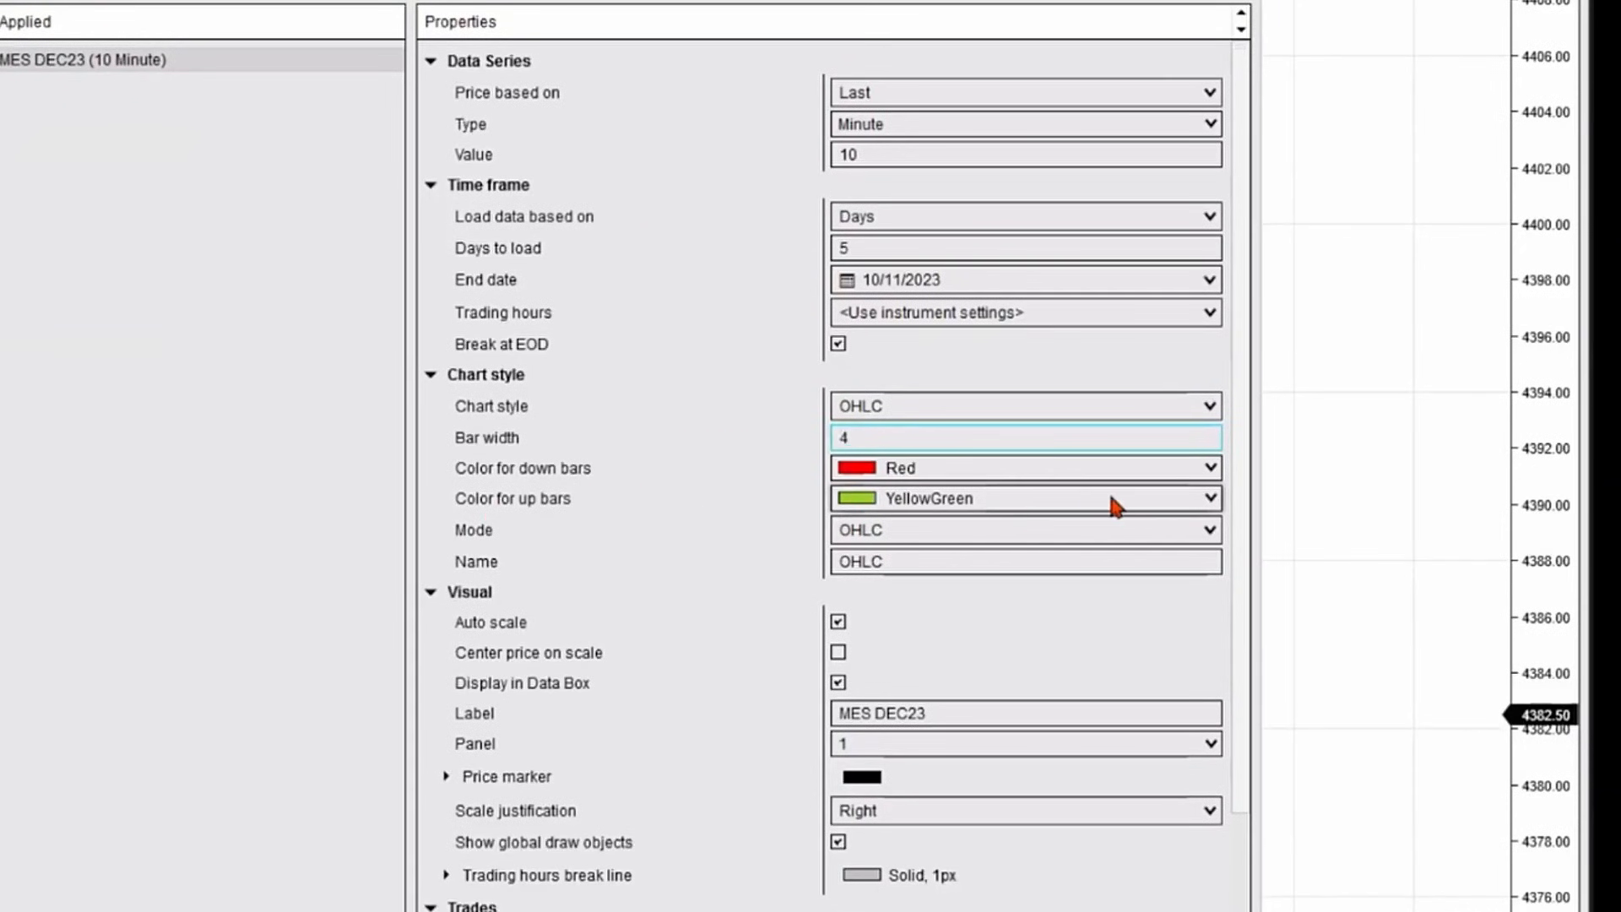
Step: Colour the OHLC up bars dark green in the Data Series settings
click(1206, 498)
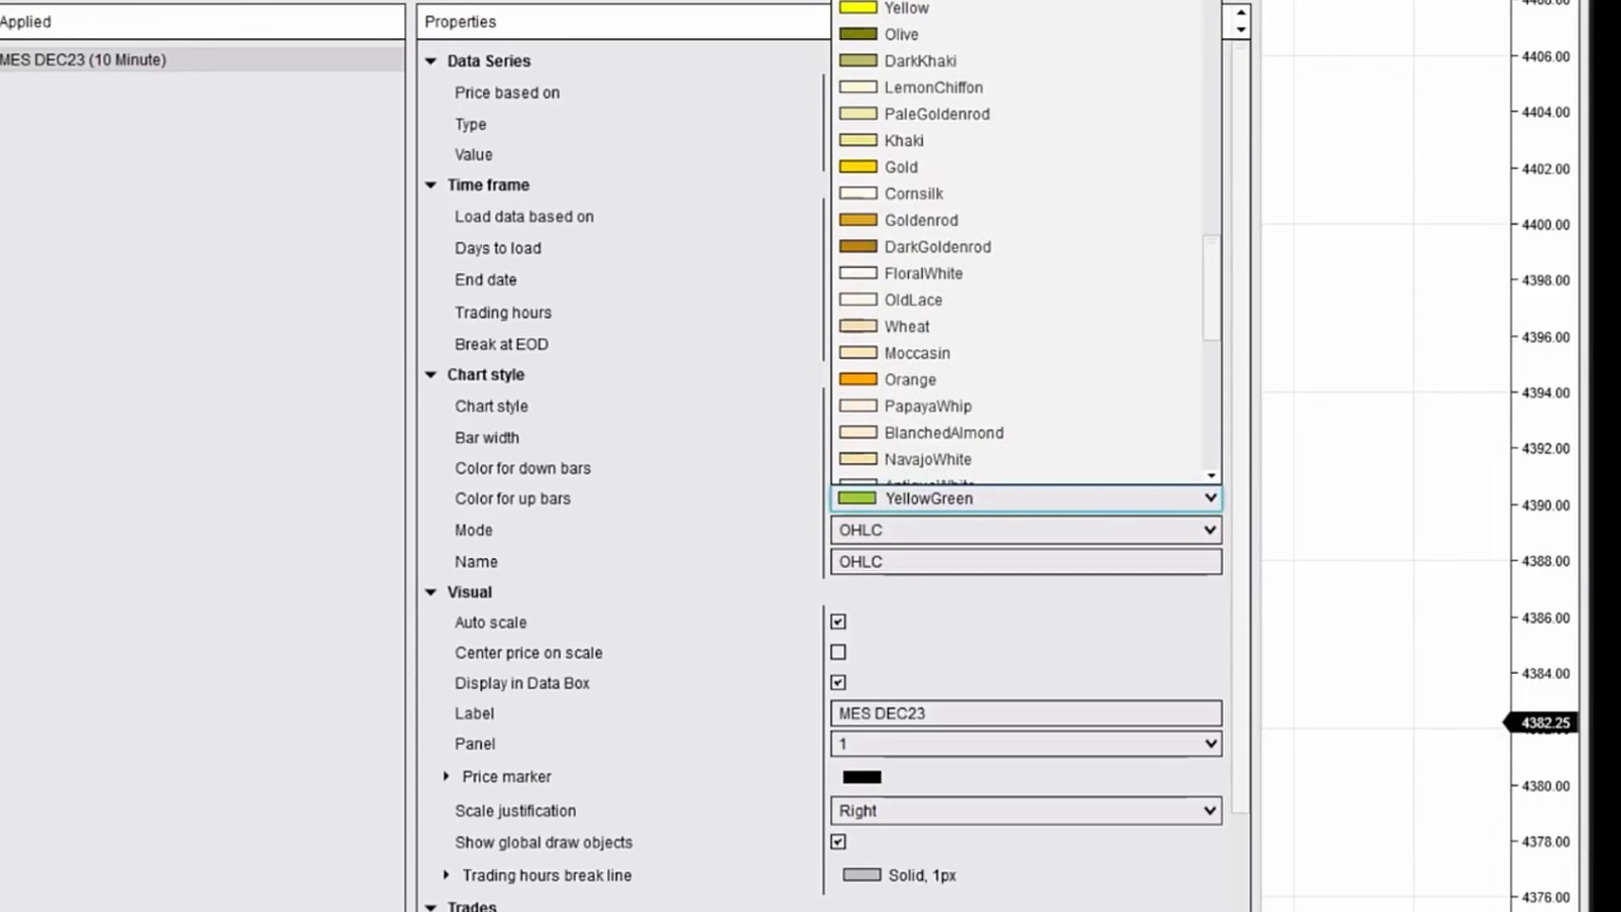
click(923, 497)
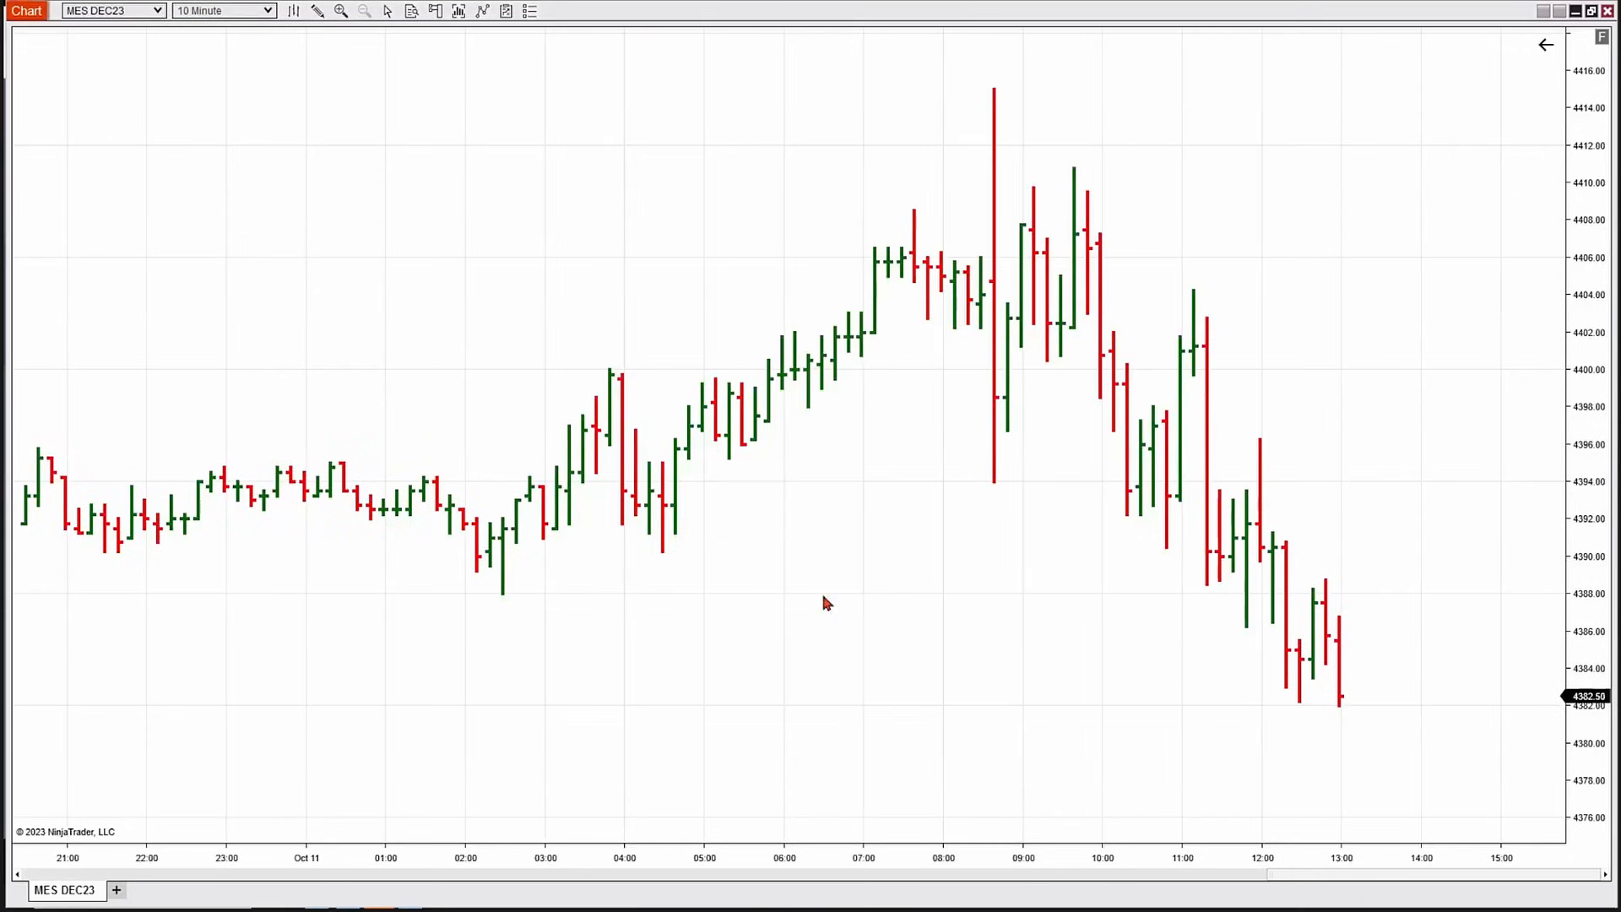
mouse_move(1015, 637)
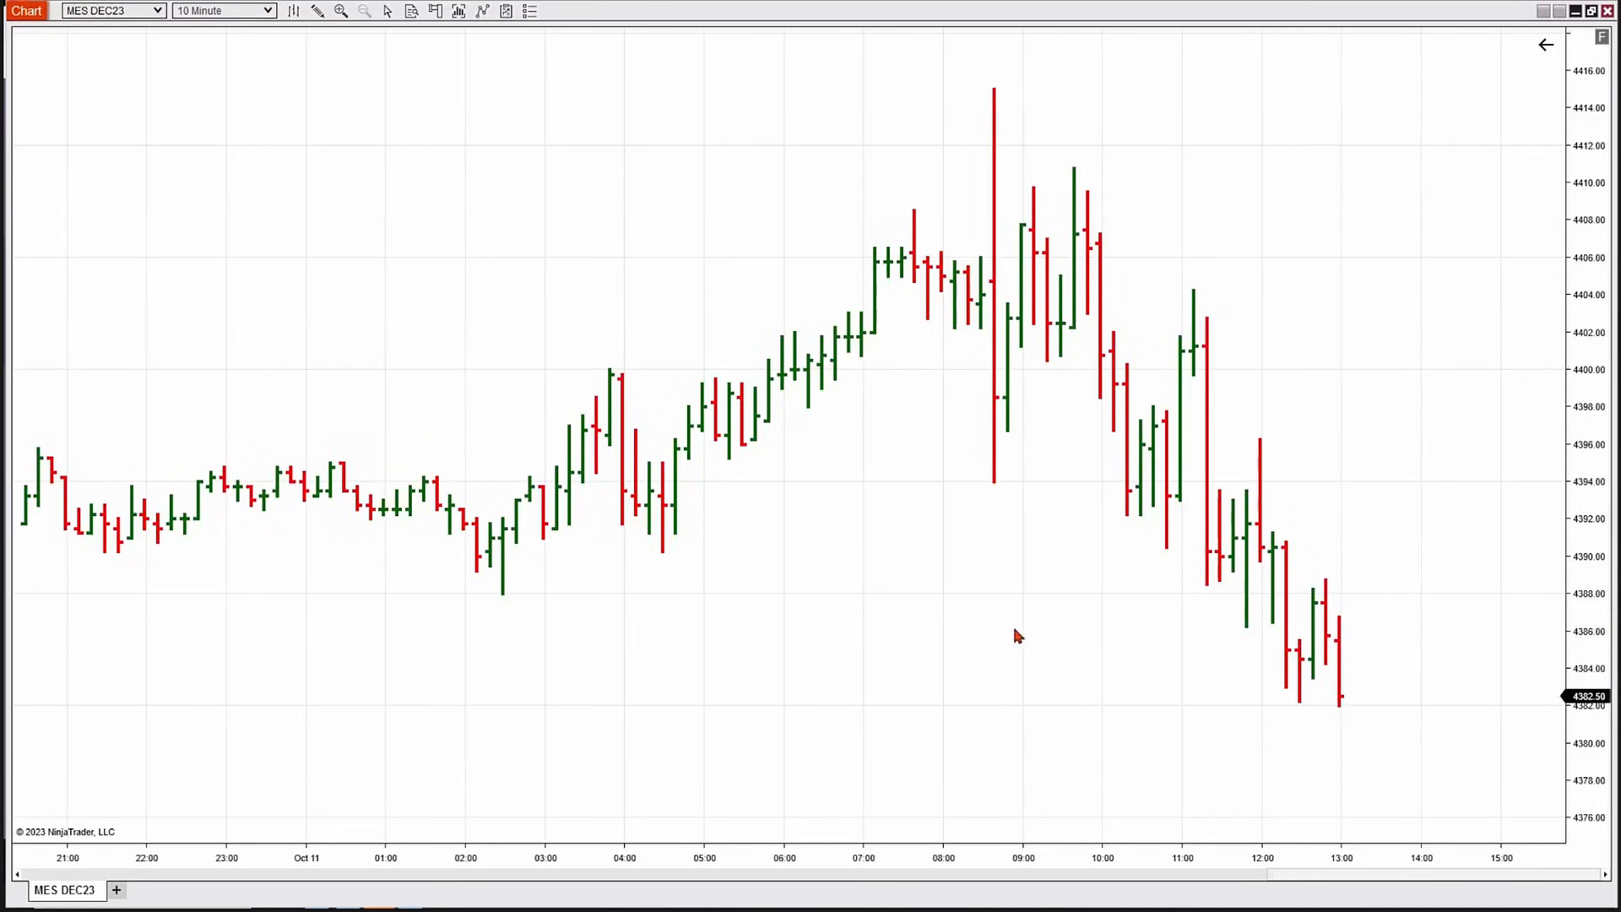
mouse_move(1023, 634)
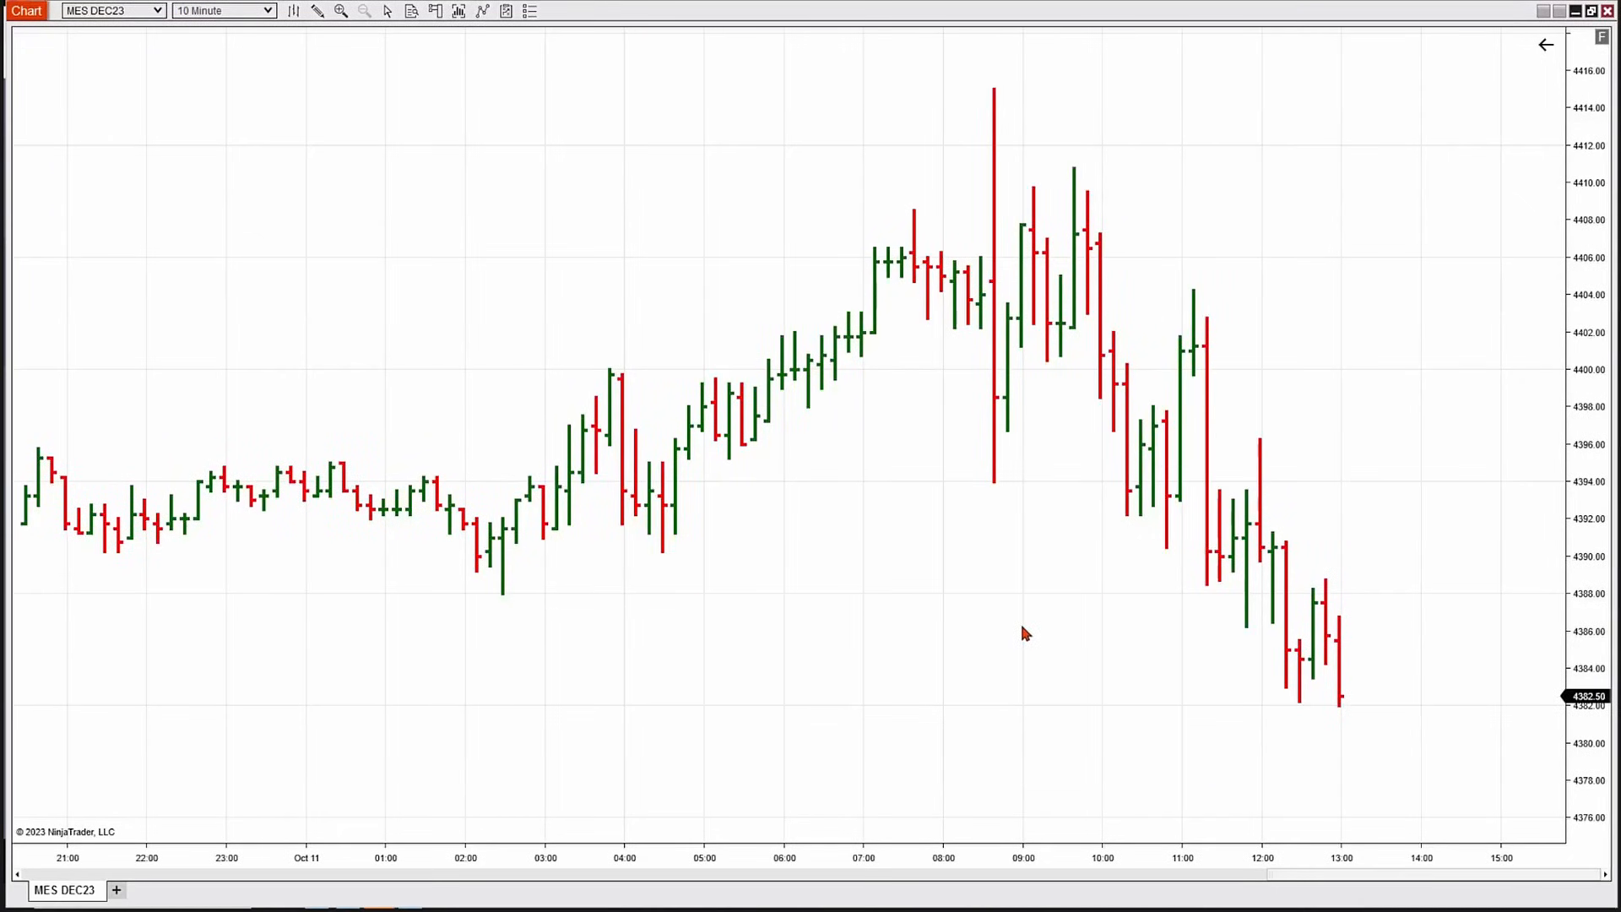
mouse_move(294, 21)
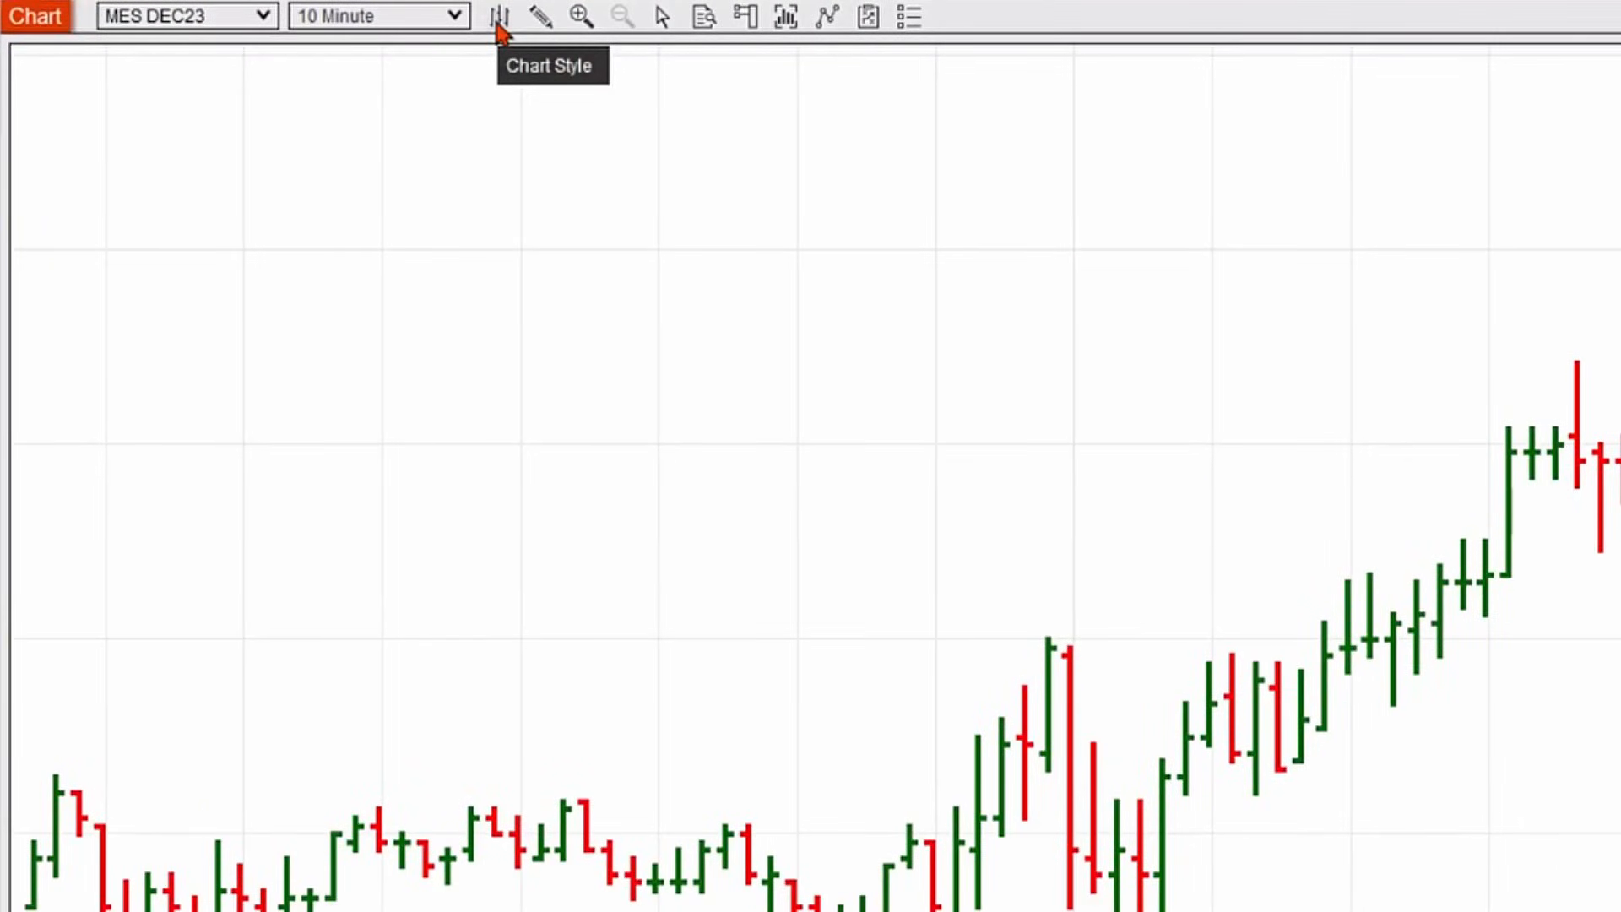
mouse_move(503, 26)
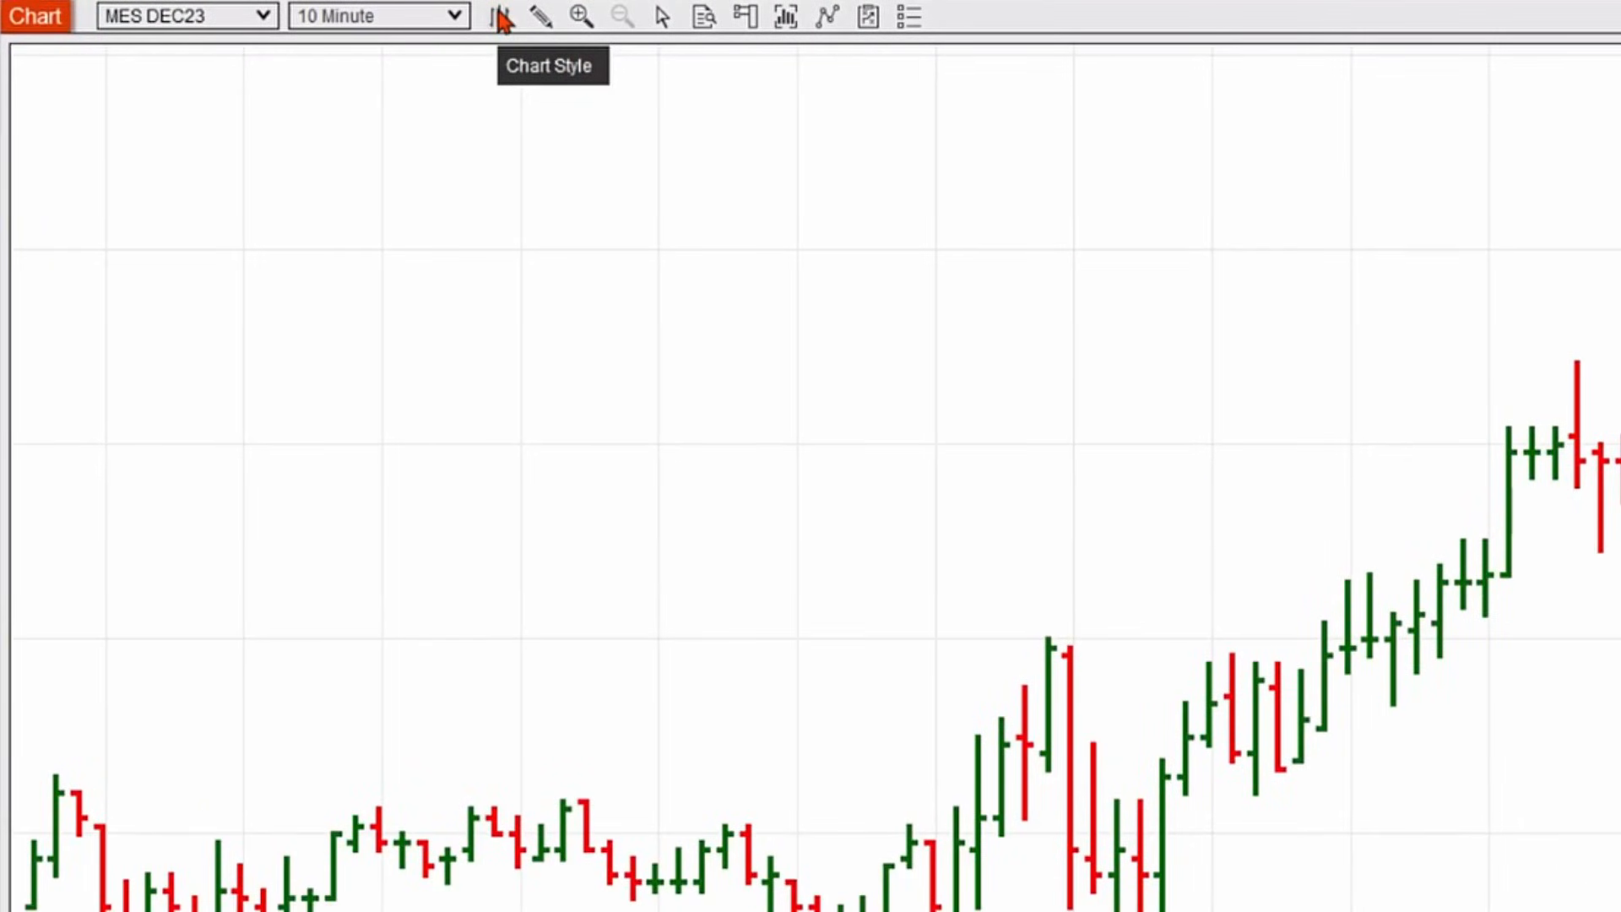
Step: Switch the chart back to Candlestick from the Chart Style toolbar
click(500, 15)
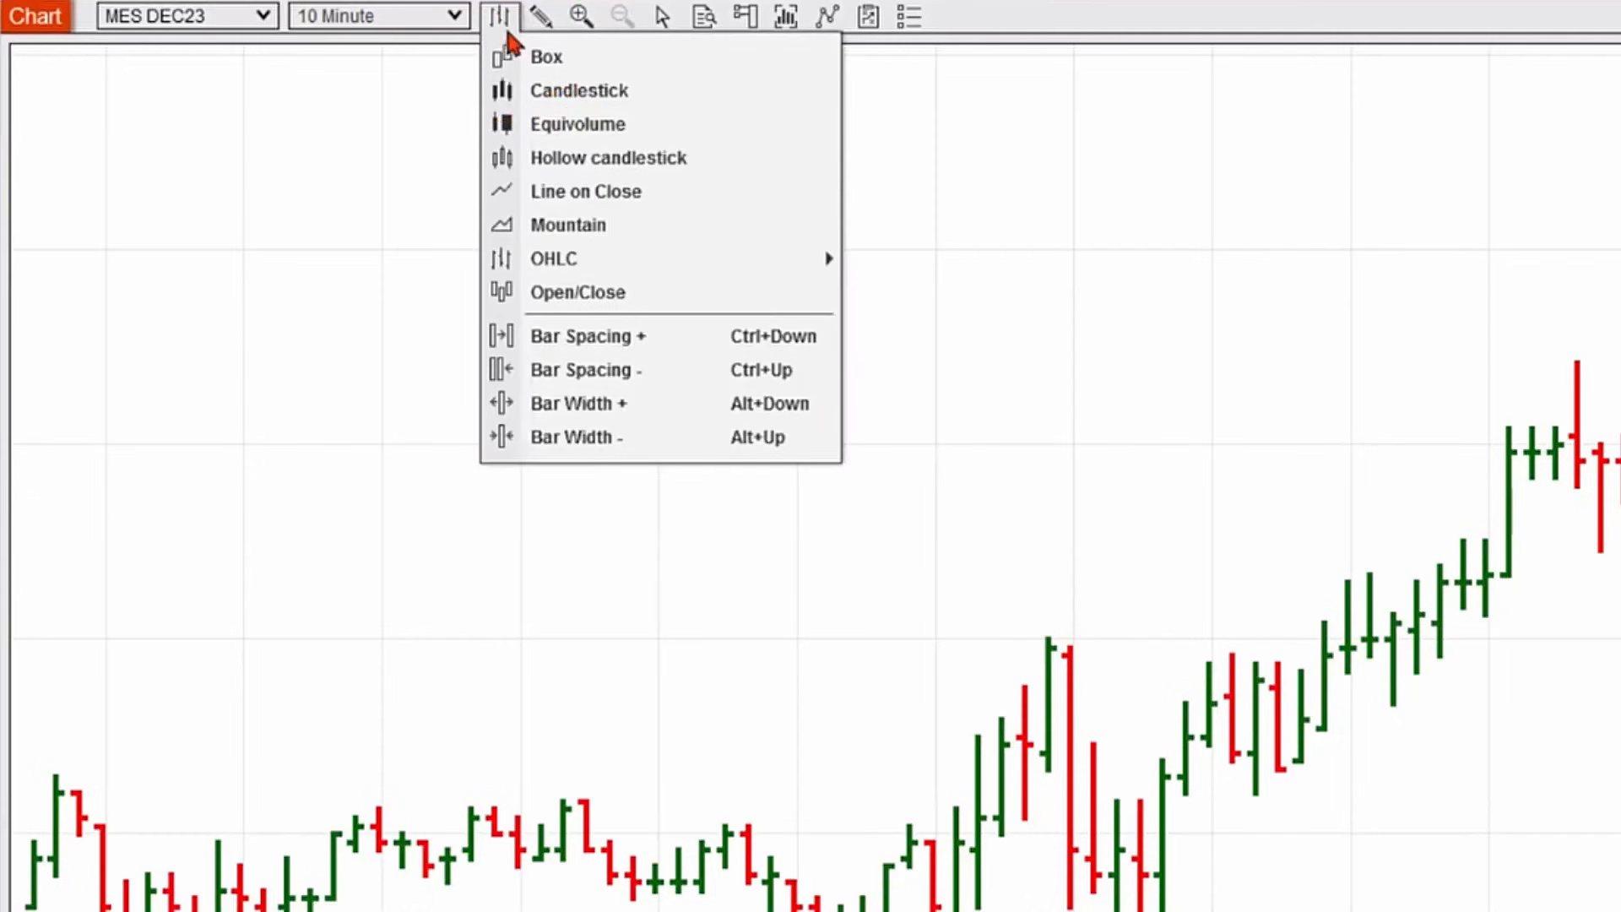
mouse_move(579, 157)
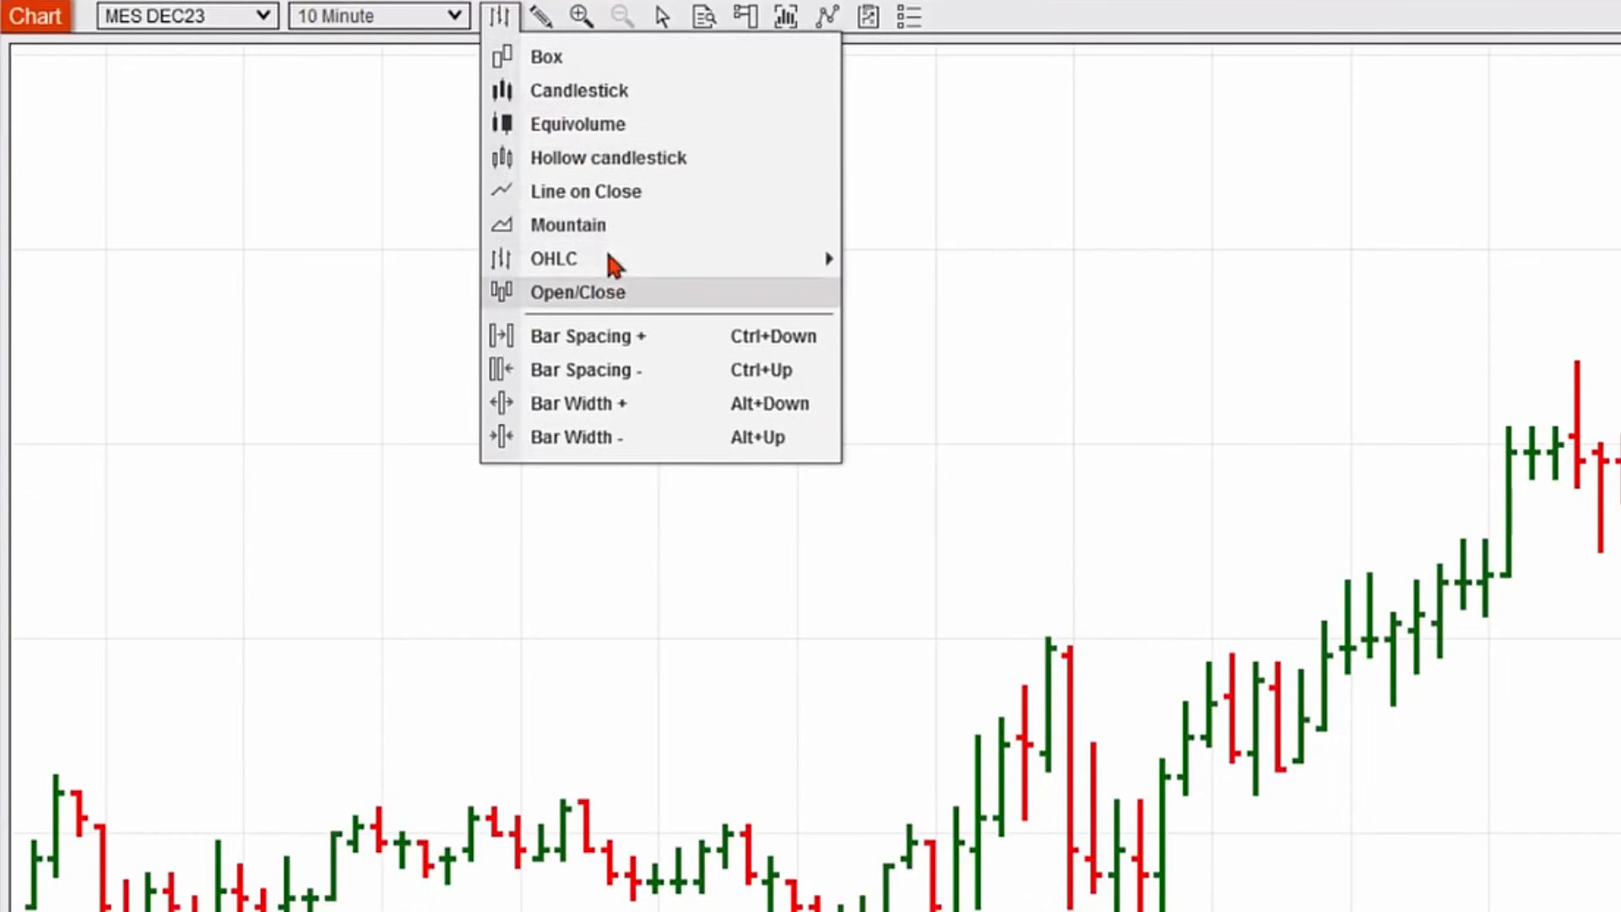
mouse_move(605, 100)
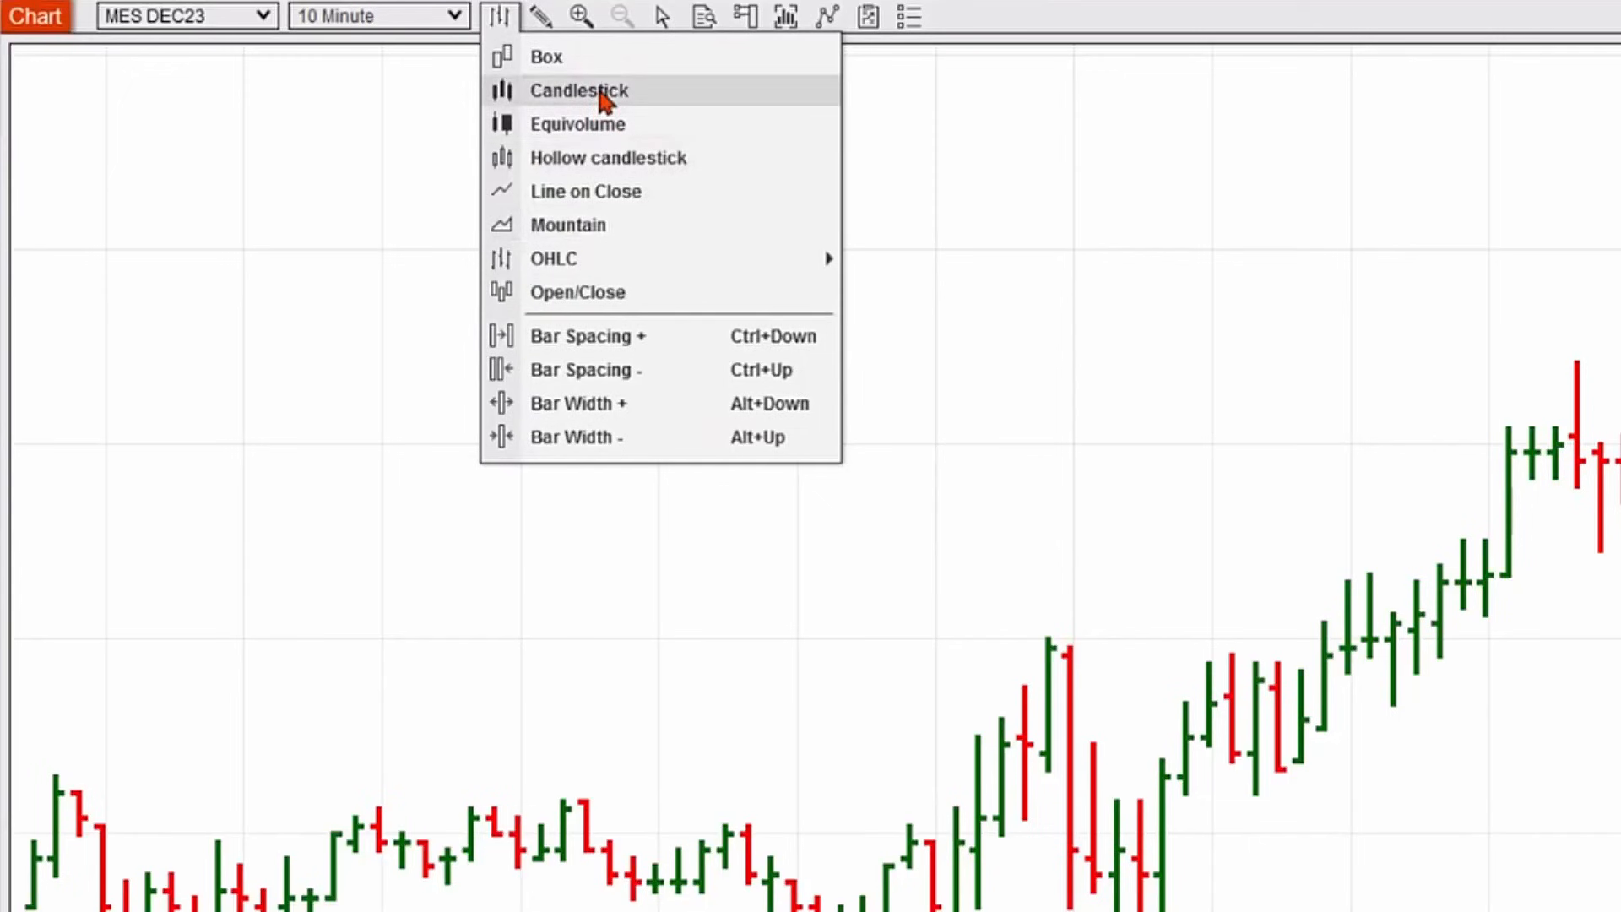
click(578, 89)
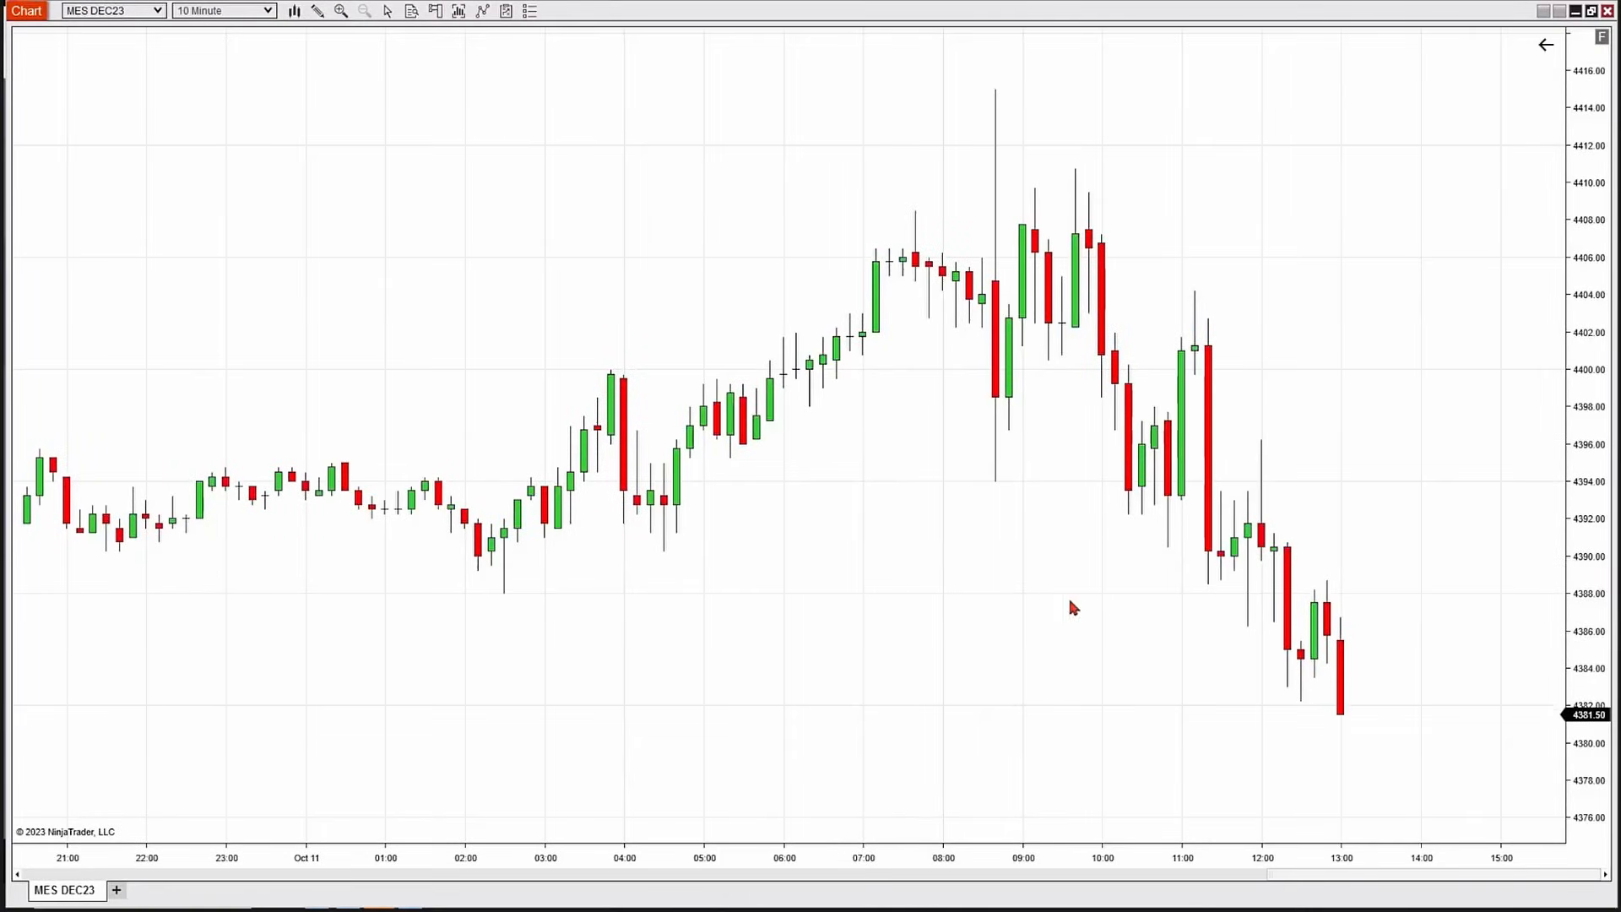